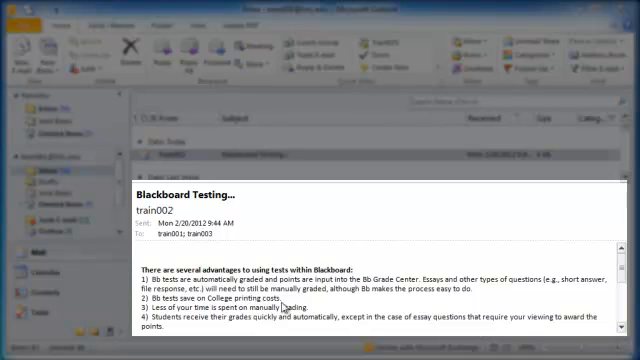
{"action": "mouse_move", "coordinate": [364, 280]}
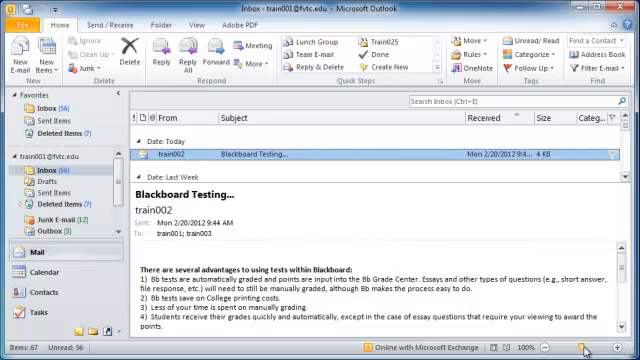
{"action": "mouse_move", "coordinate": [304, 182]}
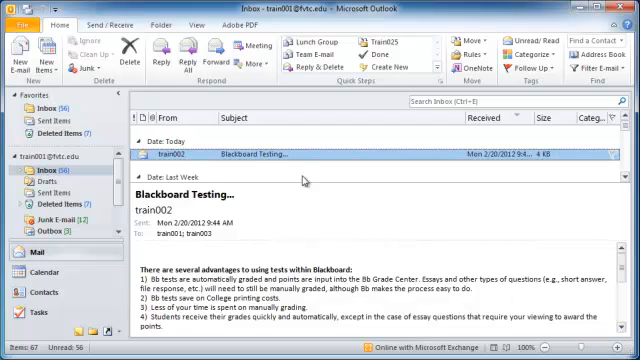
Open the 'Blackboard Testing' message from train002 in its own message window.
{"action": "double_click", "coordinate": [230, 156]}
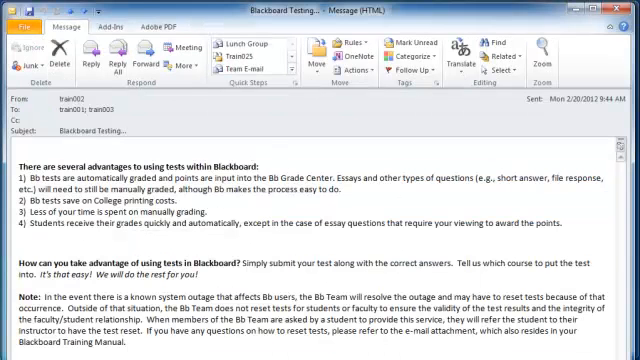